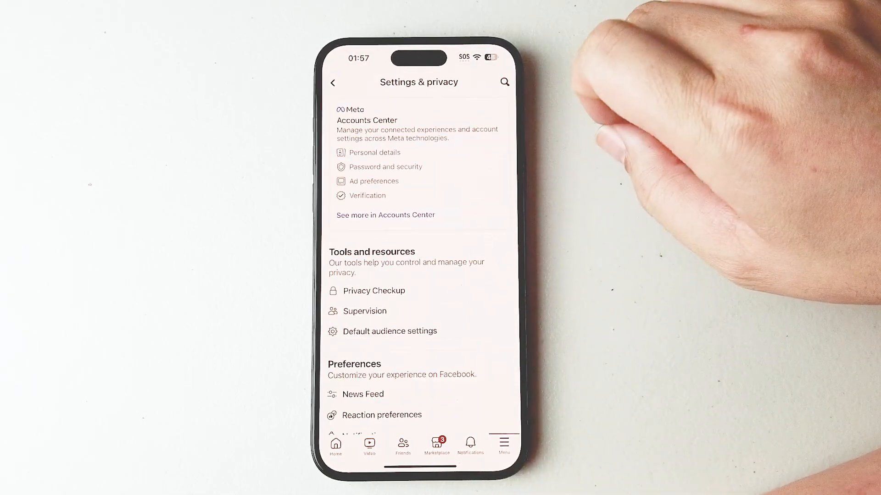
- Scroll to Your activity, open Device permissions, and view Location's info showing access set to Never
scroll(down, 3)
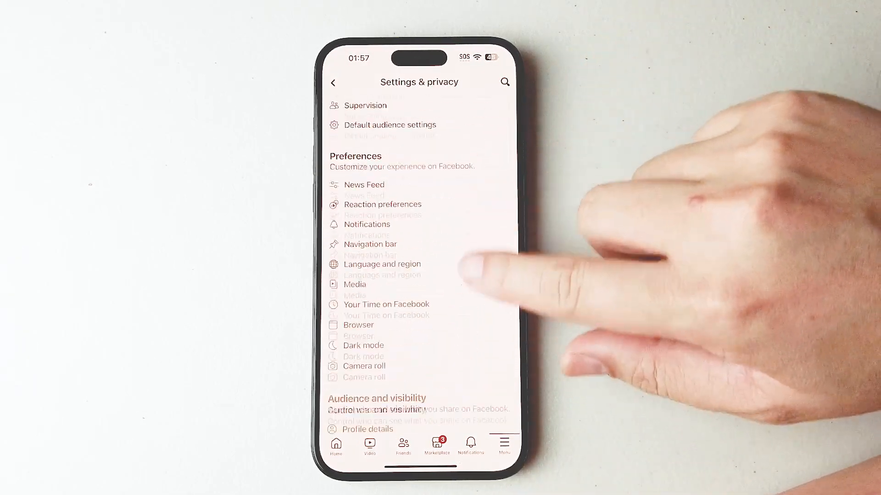
scroll(down, 3)
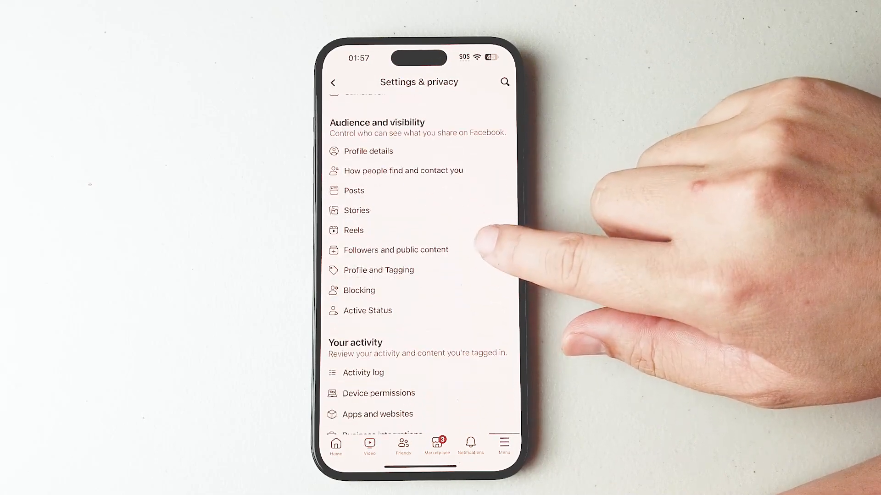
scroll(down, 3)
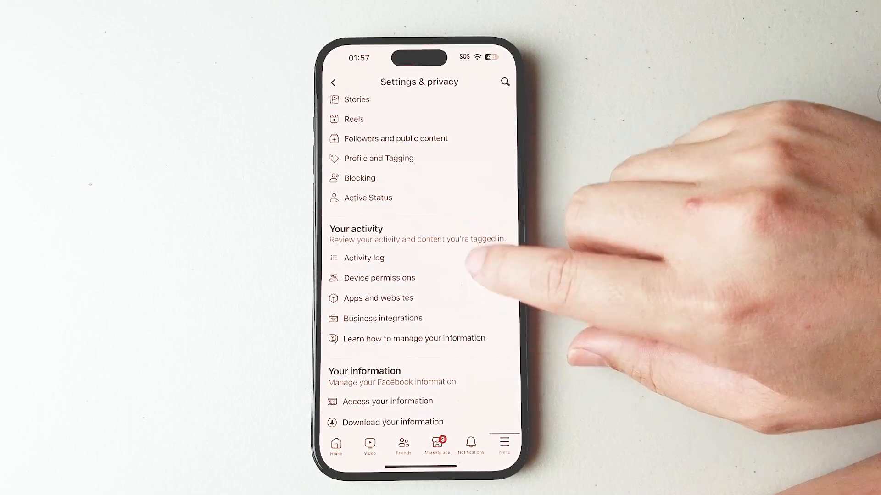
scroll(down, 3)
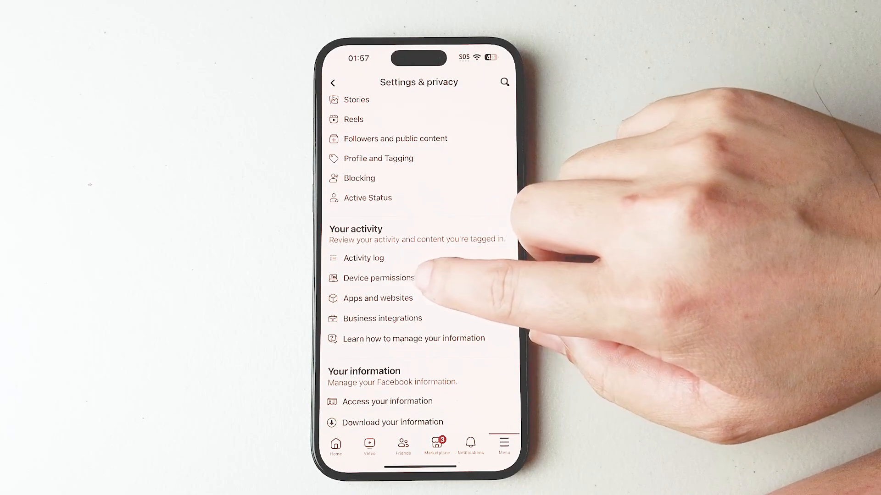
click(379, 278)
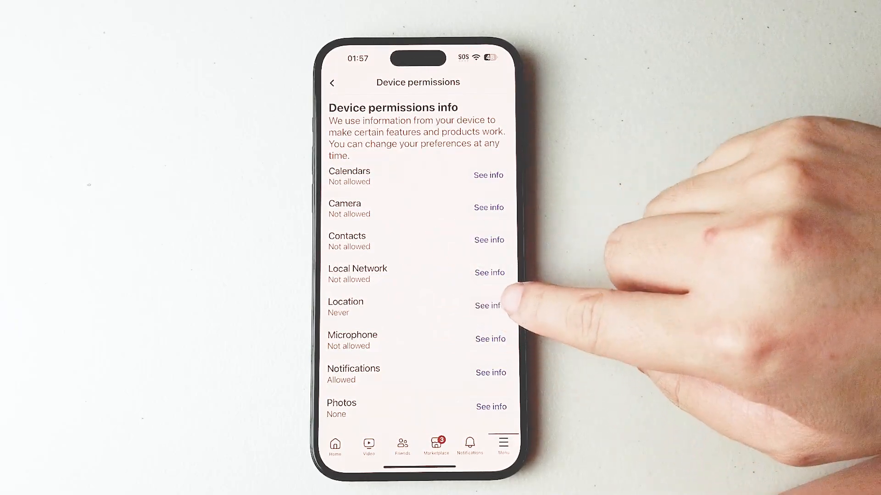
click(487, 305)
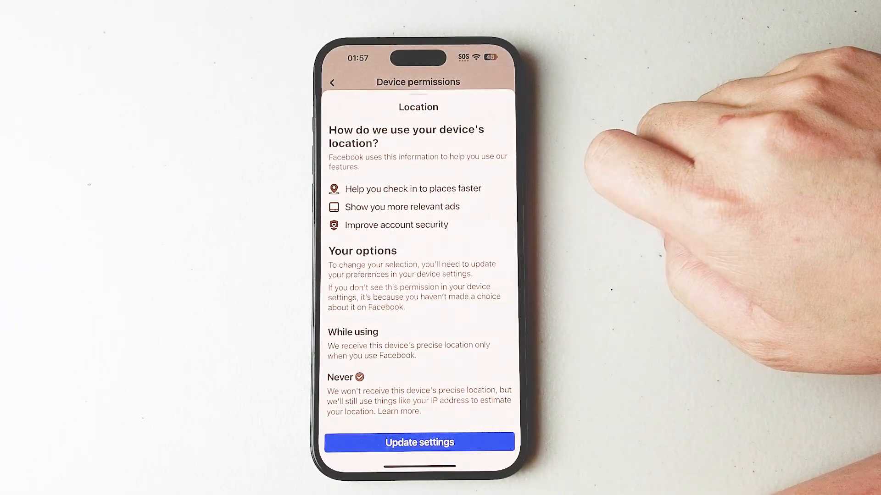